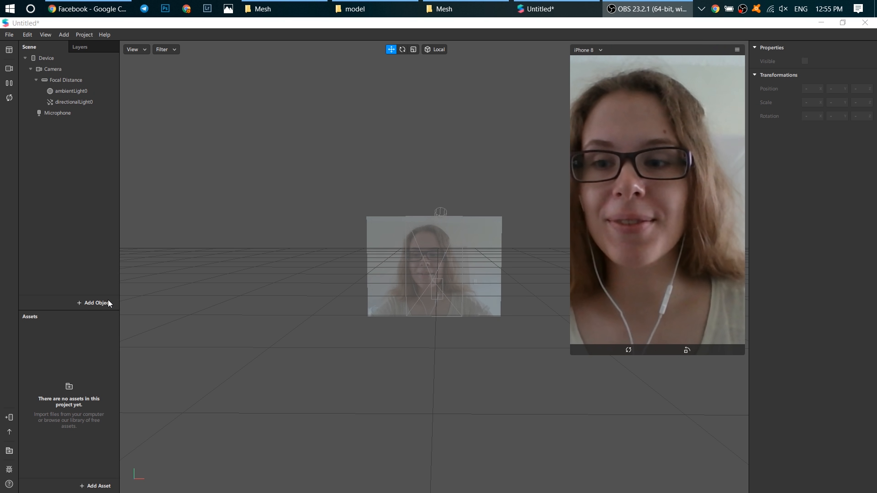
Step: Add a face tracker, then search the object list for 'face' to find Face Mesh
left_click(94, 302)
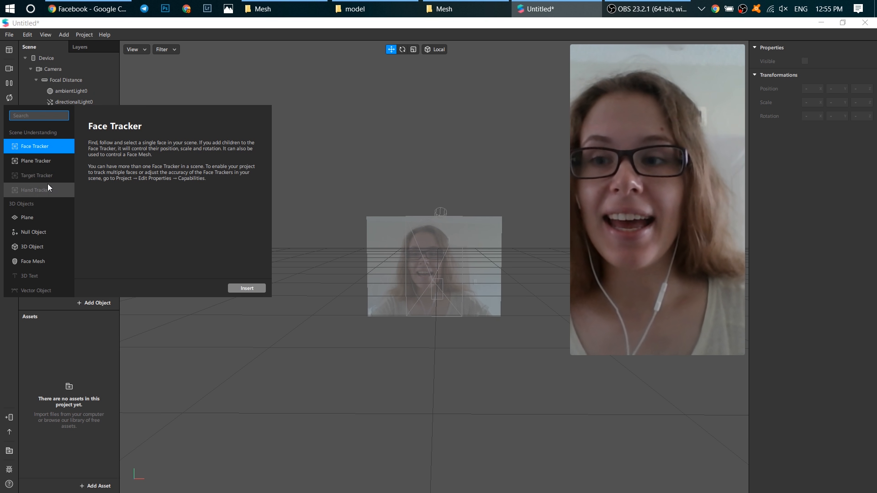
left_click(246, 288)
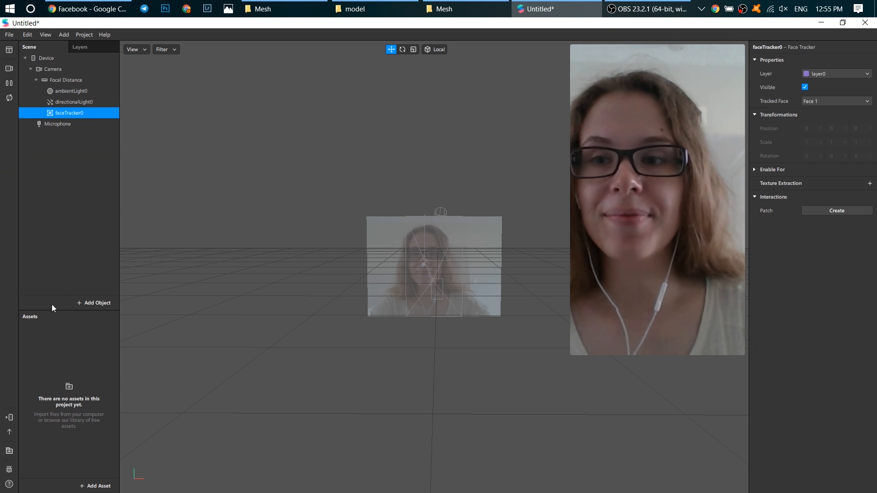
left_click(95, 303)
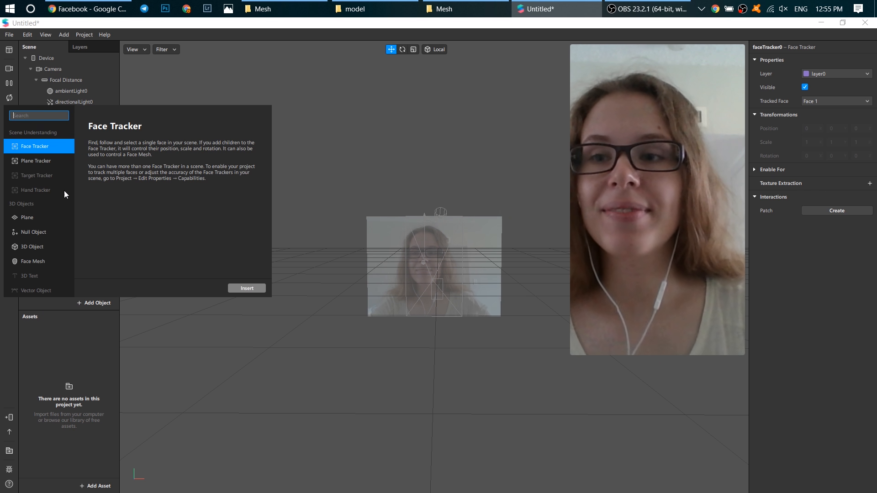
type("face me")
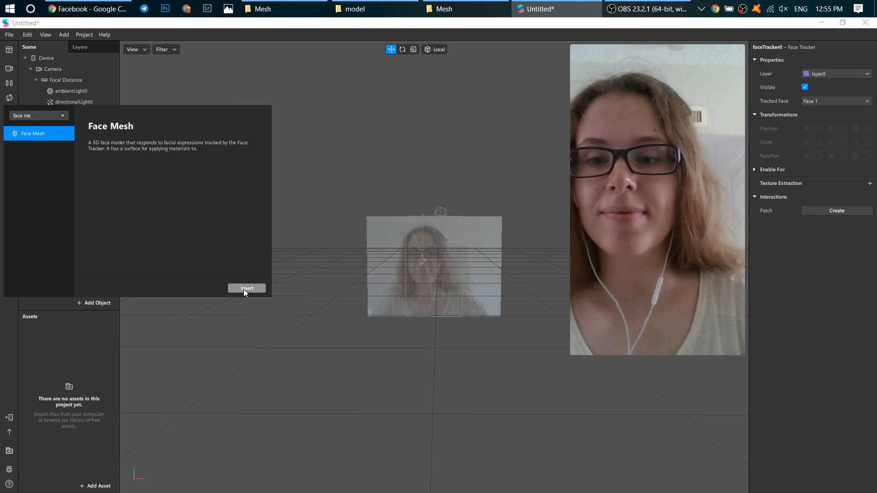
Step: Insert faceMesh0, set material0's shader type to Flat, and hide faceMesh0
left_click(246, 288)
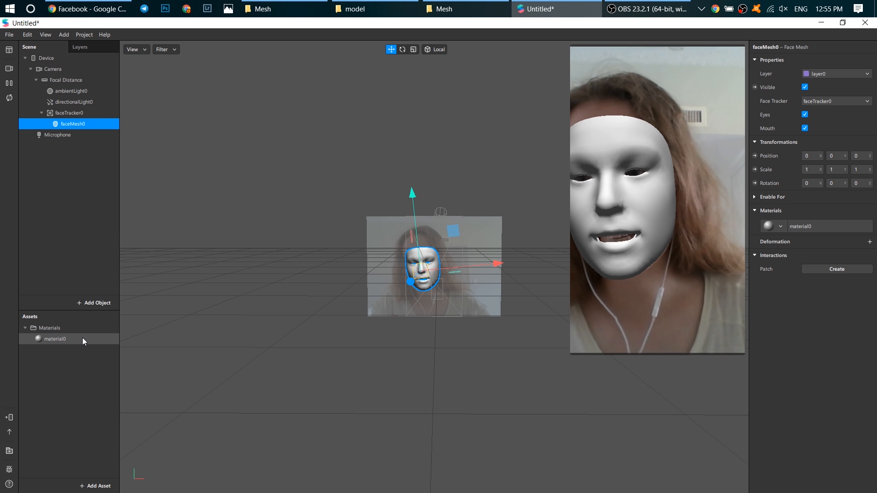
left_click(55, 339)
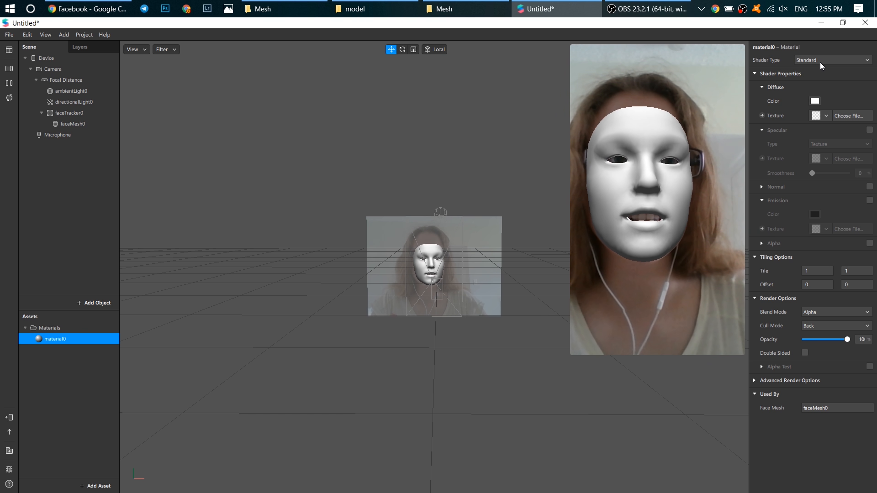
left_click(832, 60)
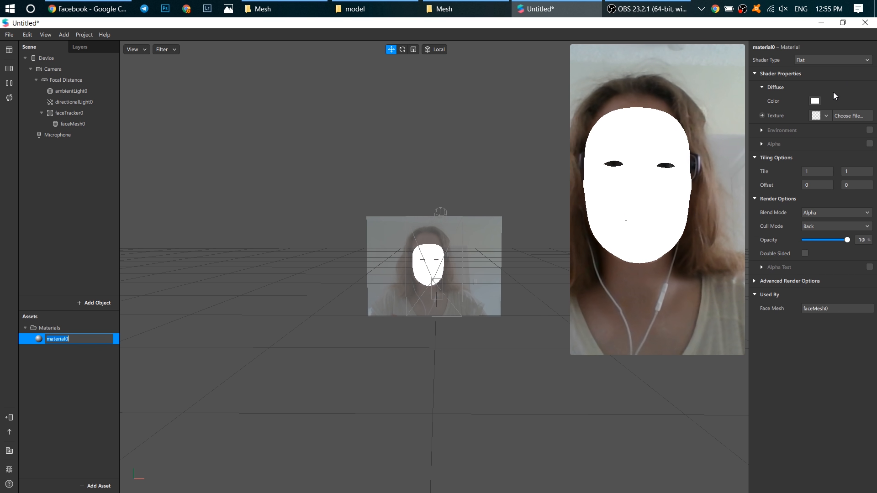
left_click(73, 124)
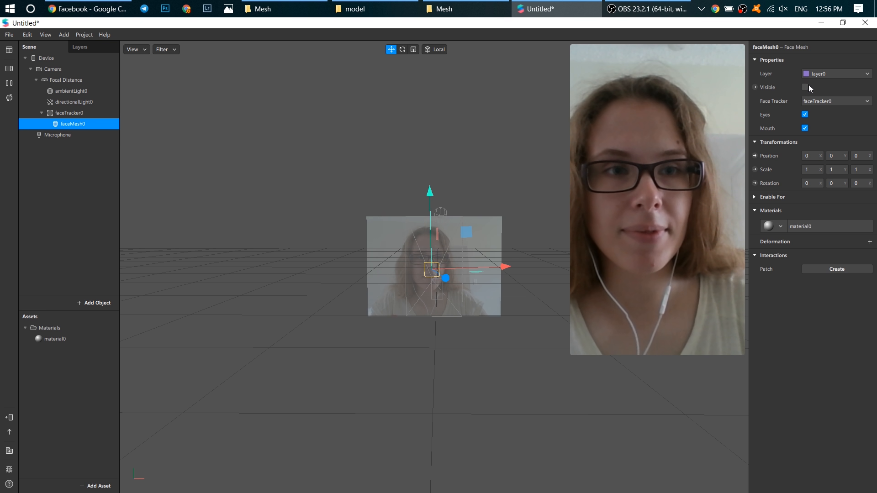
Step: Open the Face reference assets Mesh folder containing headOccluder.obj
left_click(805, 87)
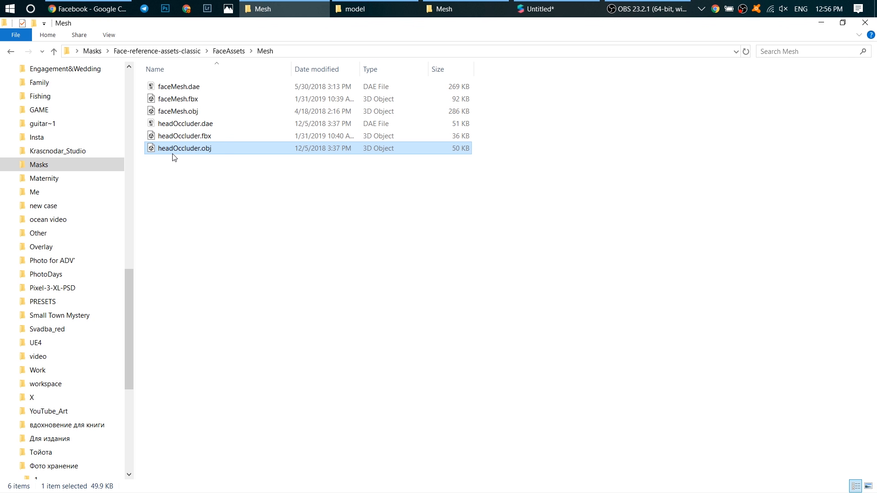
mouse_move(167, 170)
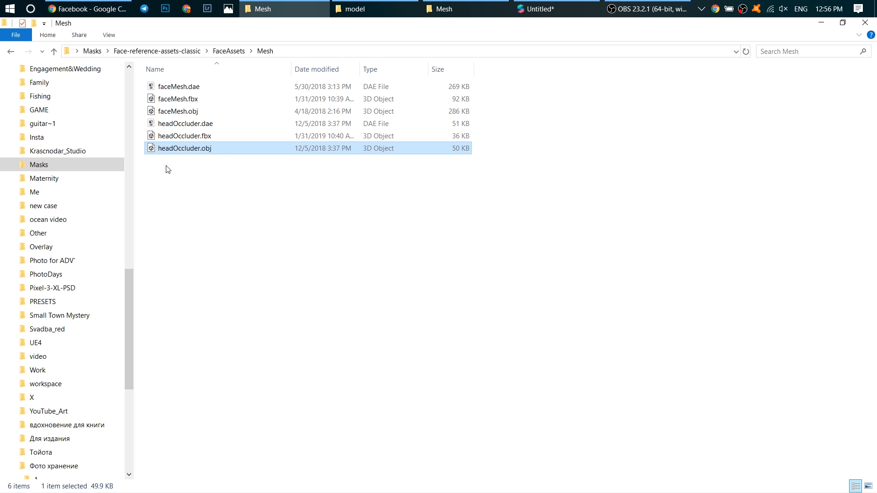
mouse_move(207, 153)
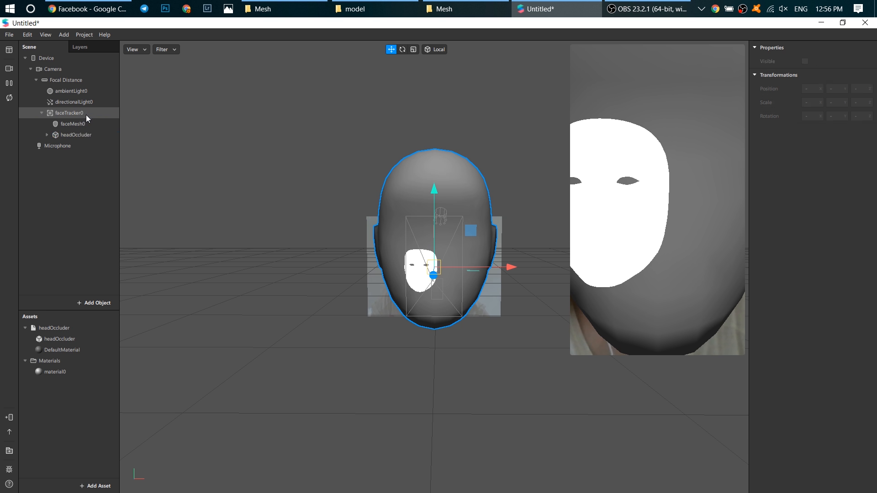
Step: Select headOccluder in the Scene panel and orbit the view around the head
left_click(78, 135)
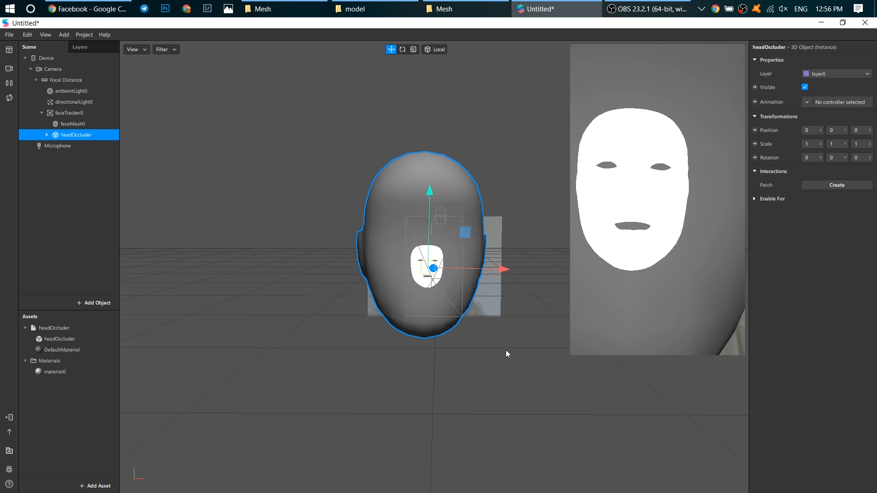
left_click_drag(506, 354, 488, 381)
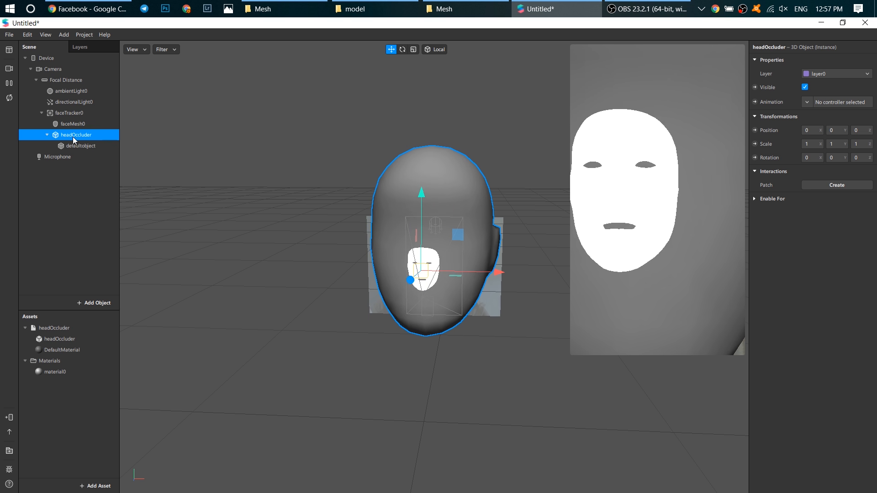
Step: Give defaultobject material0 and drag material0's opacity down to about 20%
left_click(82, 146)
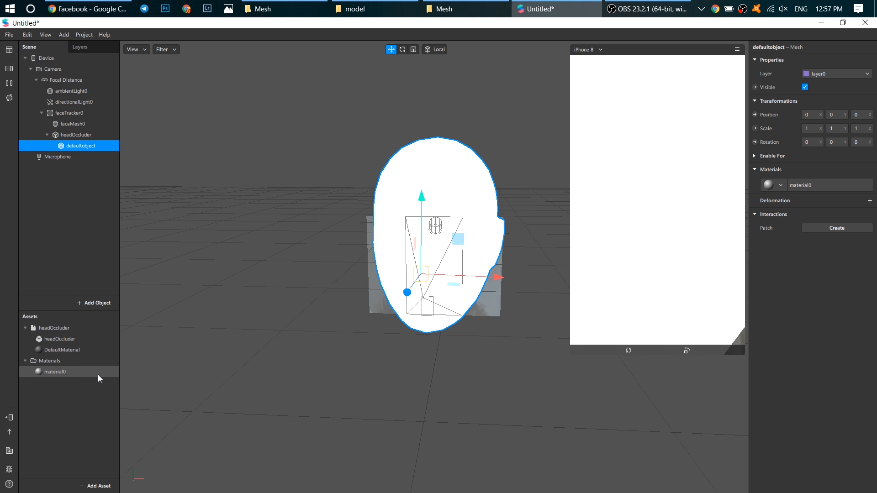
left_click(54, 371)
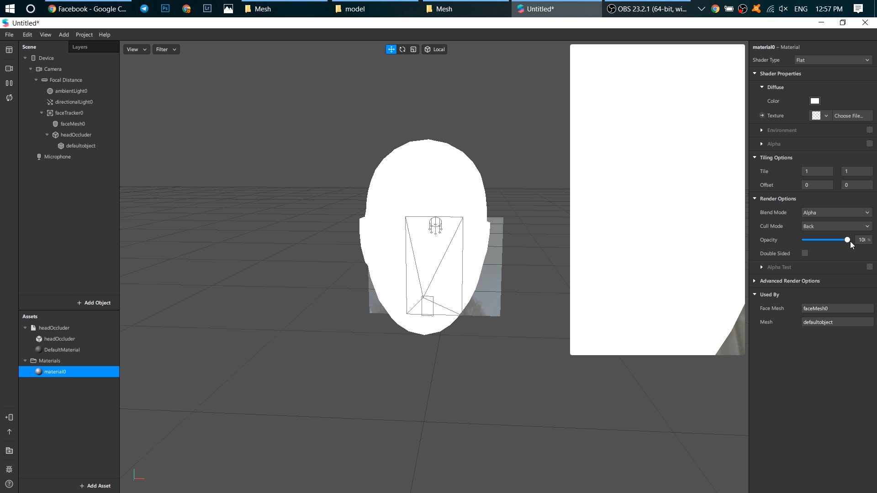
left_click_drag(847, 240, 813, 240)
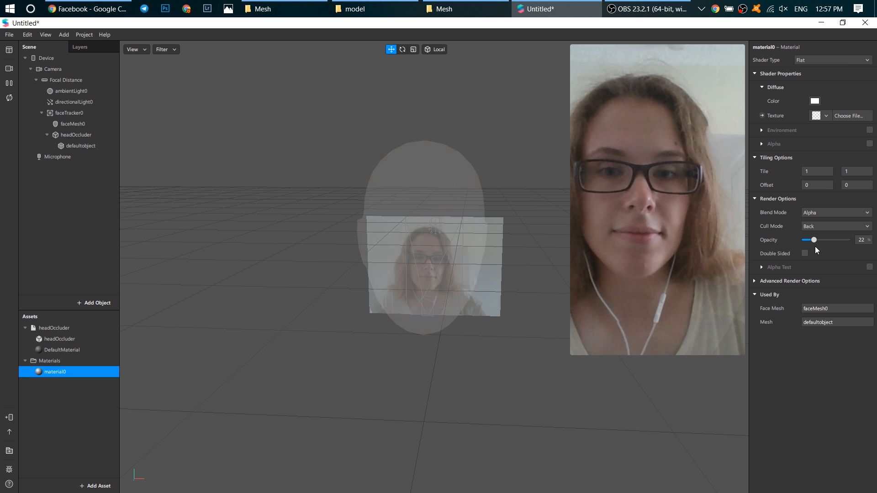
left_click_drag(814, 240, 812, 240)
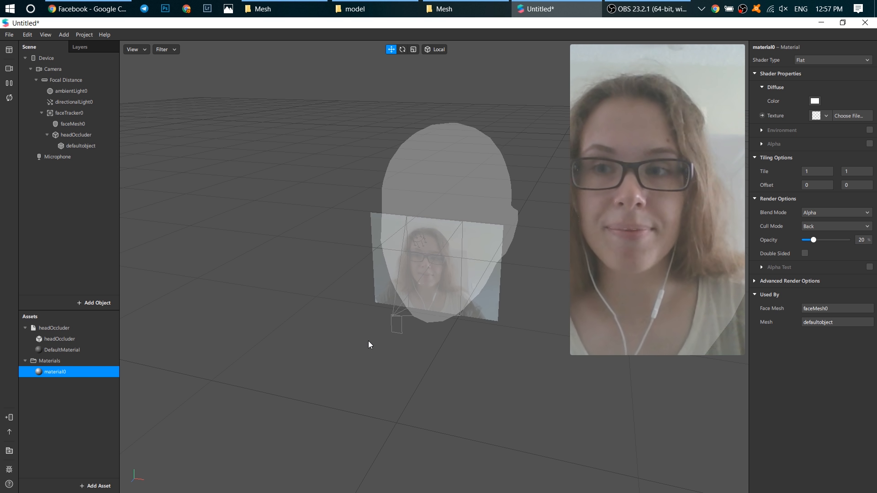
Step: Hide the face mesh and set headOccluder's X, Y and Z scale to 0.28
left_click(73, 124)
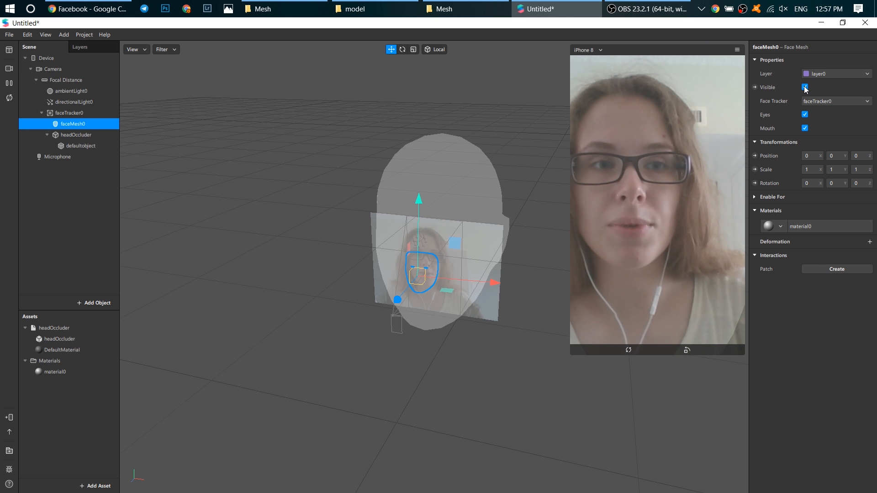
left_click(805, 88)
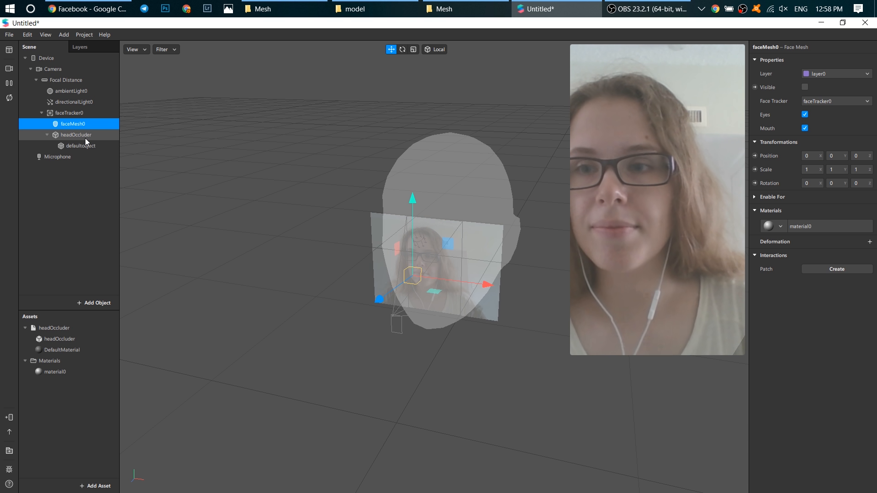
left_click(73, 135)
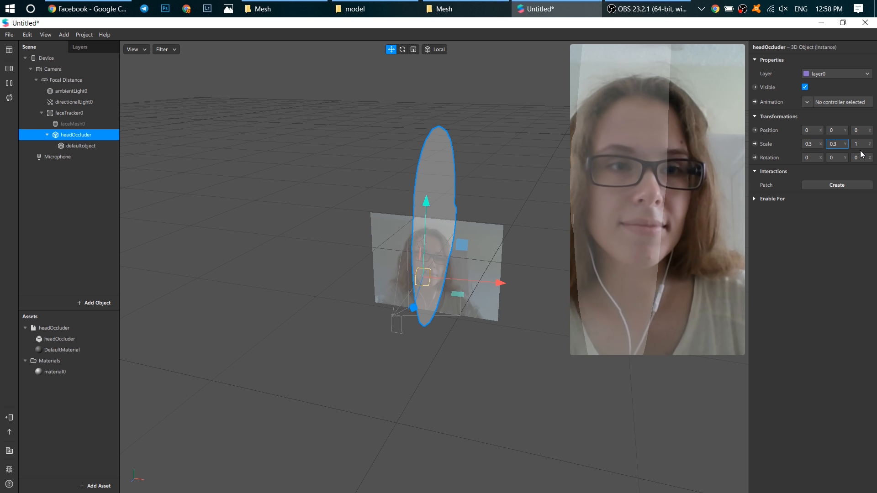
type("0.3")
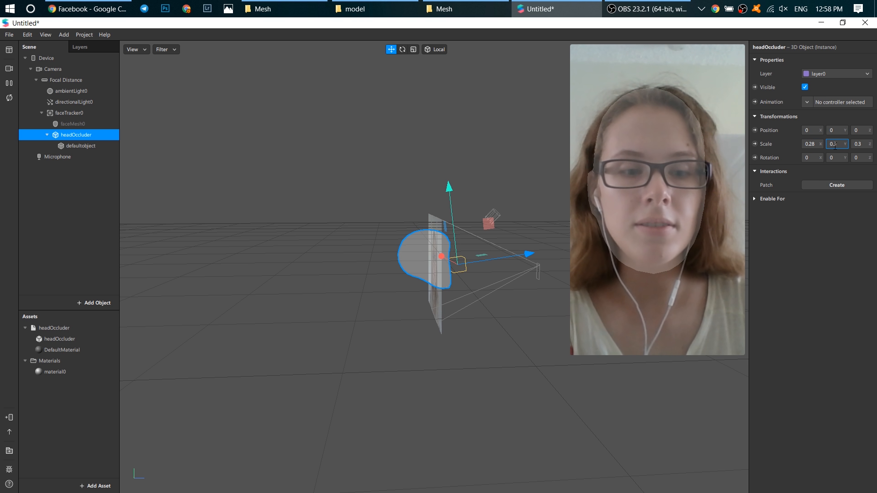
type("08")
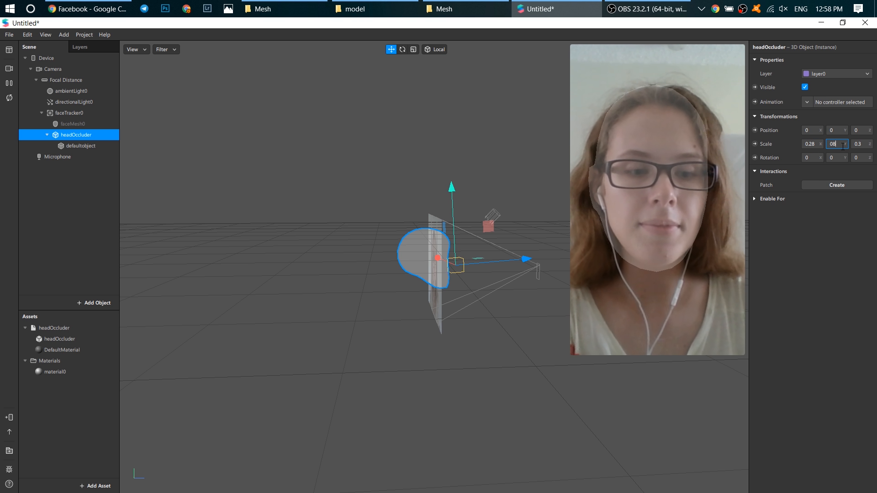
type("0.28")
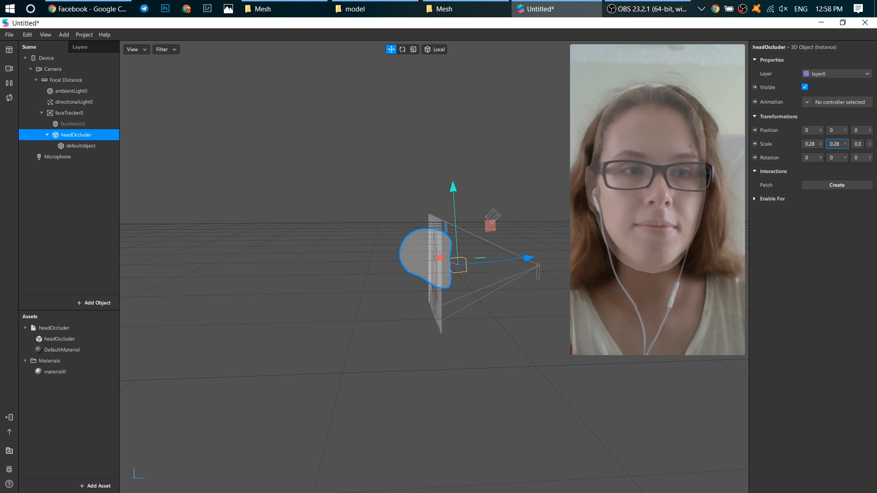
left_click(857, 144)
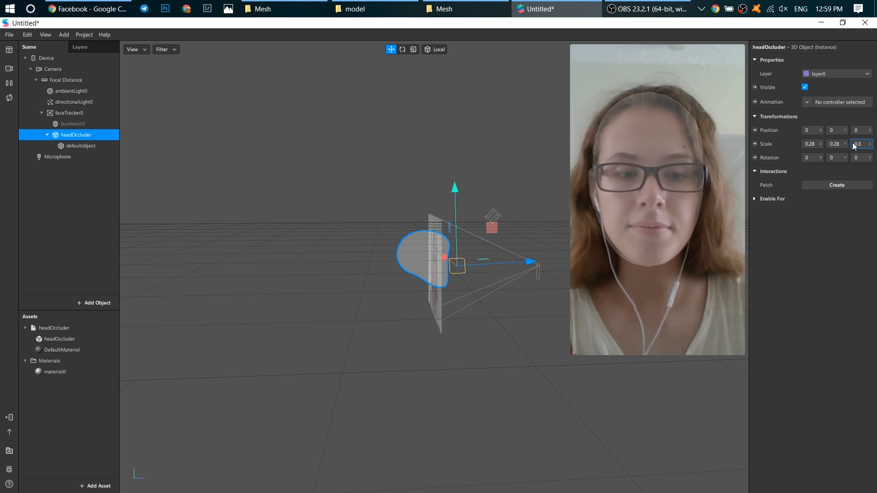
type("0.28")
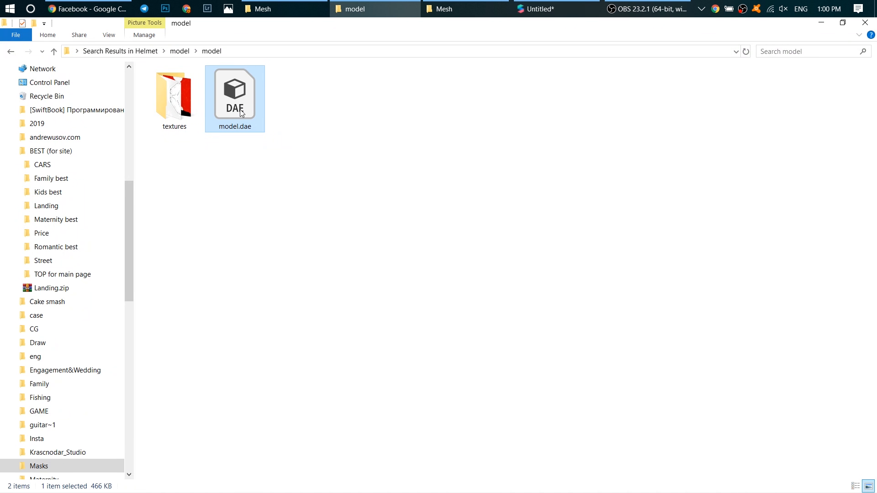
mouse_move(240, 112)
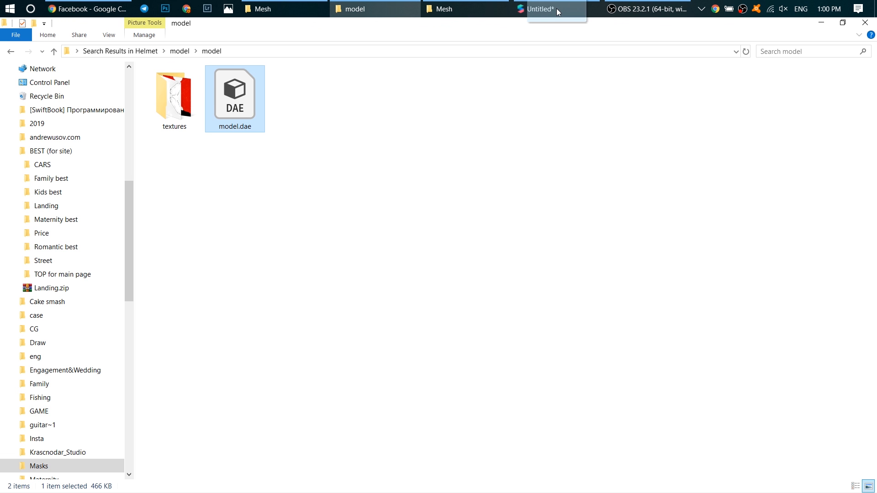
Step: Return to Spark AR Studio with the helmet's model.dae selected in File Explorer
left_click(555, 9)
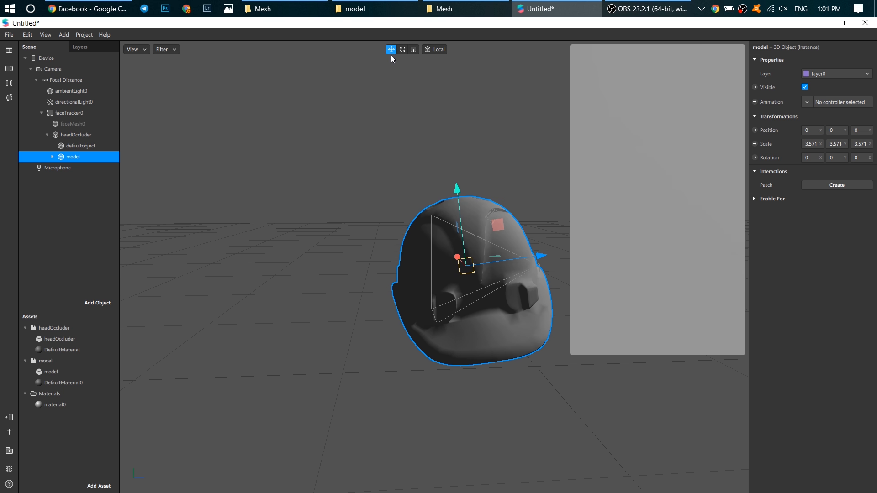
mouse_move(391, 49)
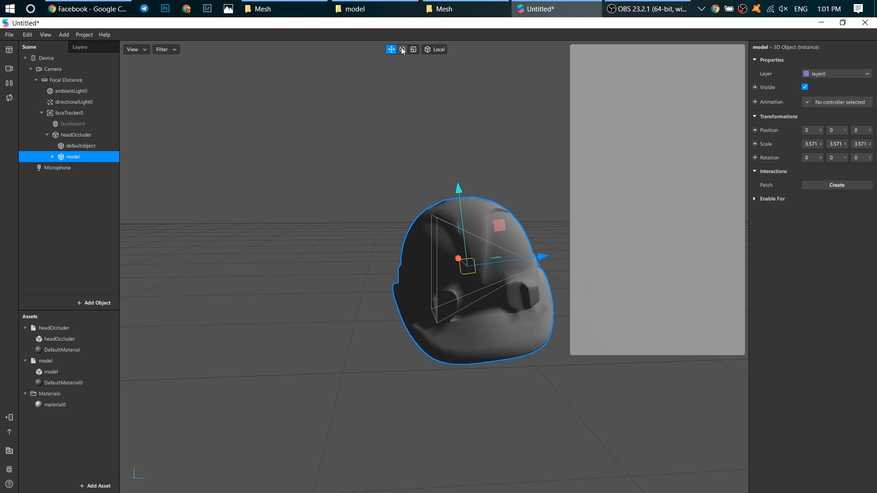
Step: Switch to the Scale tool and reset the helmet model's scale to 1
left_click(402, 49)
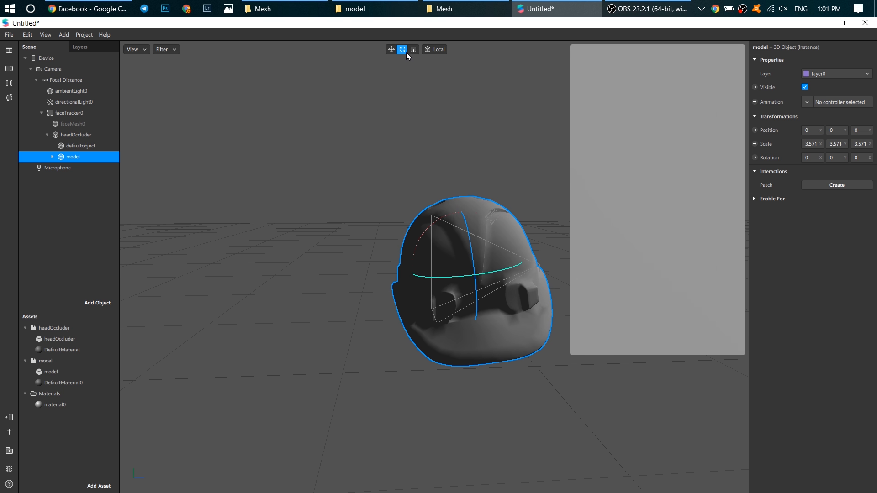
left_click(413, 49)
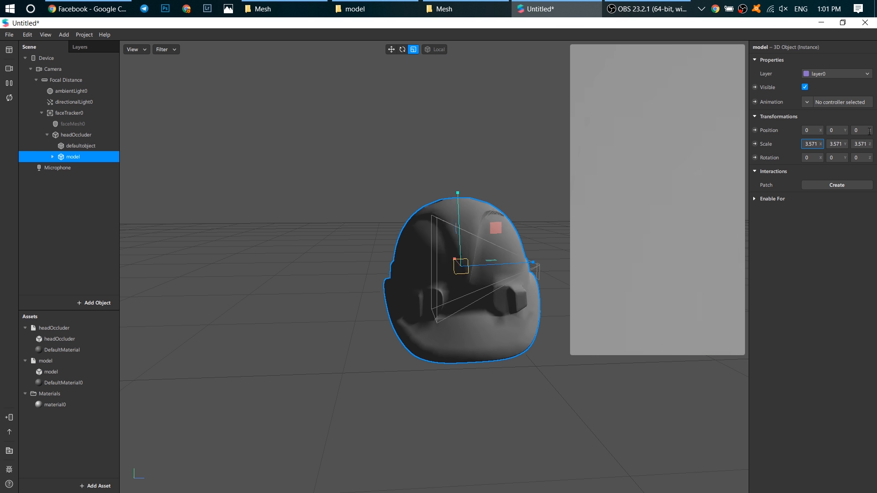
type("7143")
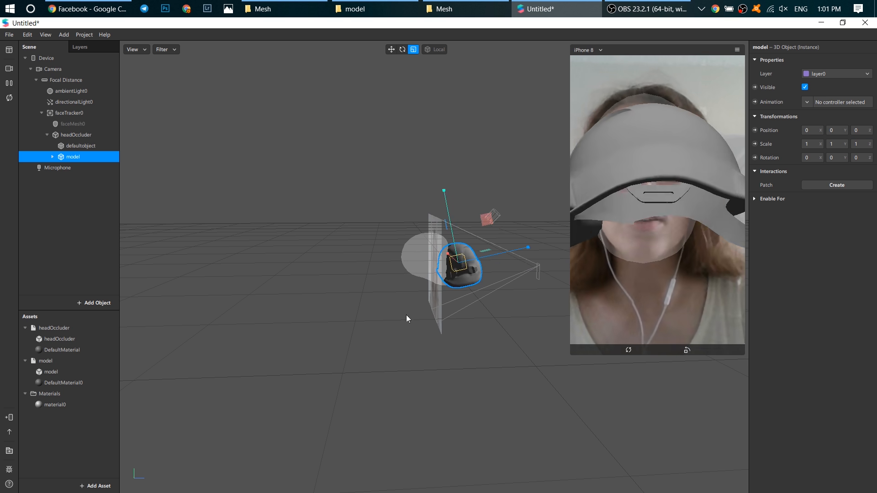
left_click(402, 49)
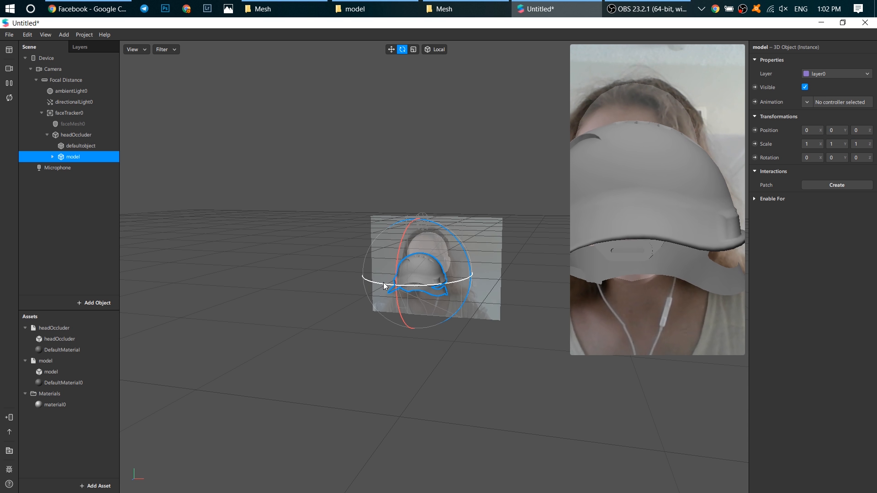
Step: Rotate the helmet upright to match the head and shift it back over the head
left_click_drag(386, 285, 436, 290)
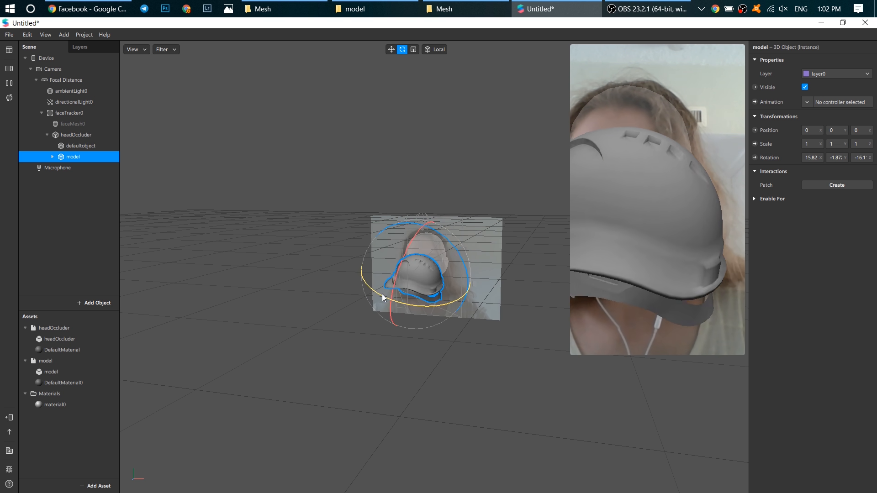
left_click_drag(383, 299, 436, 254)
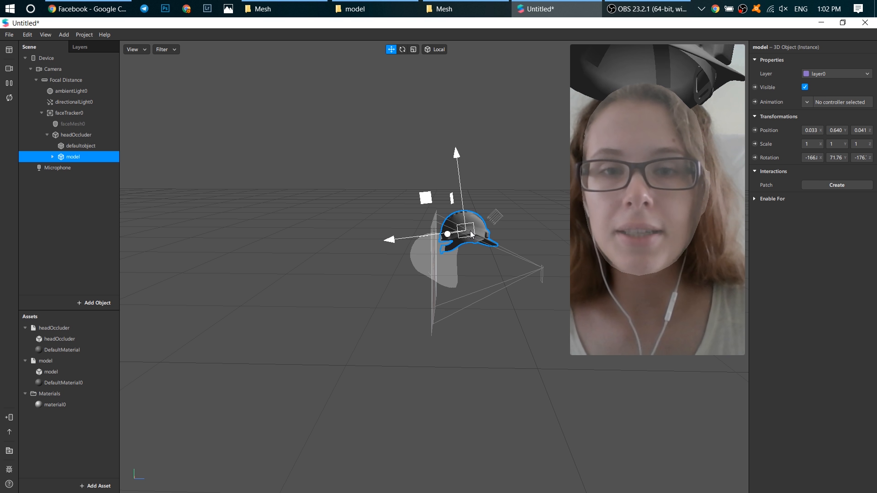
left_click_drag(472, 235, 442, 234)
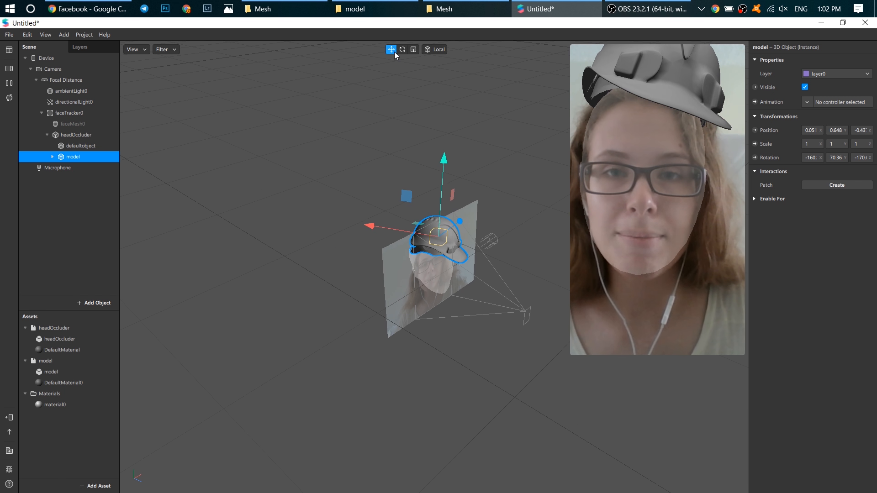
left_click(402, 49)
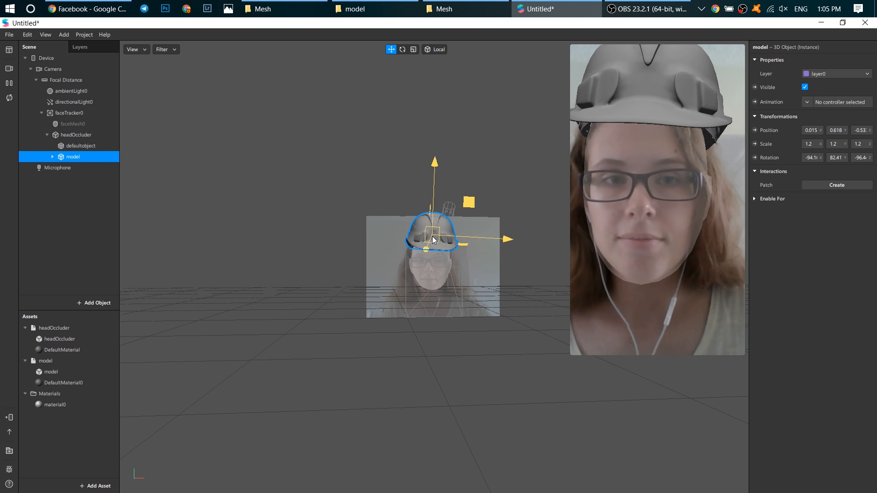
Step: Switch the transform tool to adjust the helmet's position on the head
left_click(402, 50)
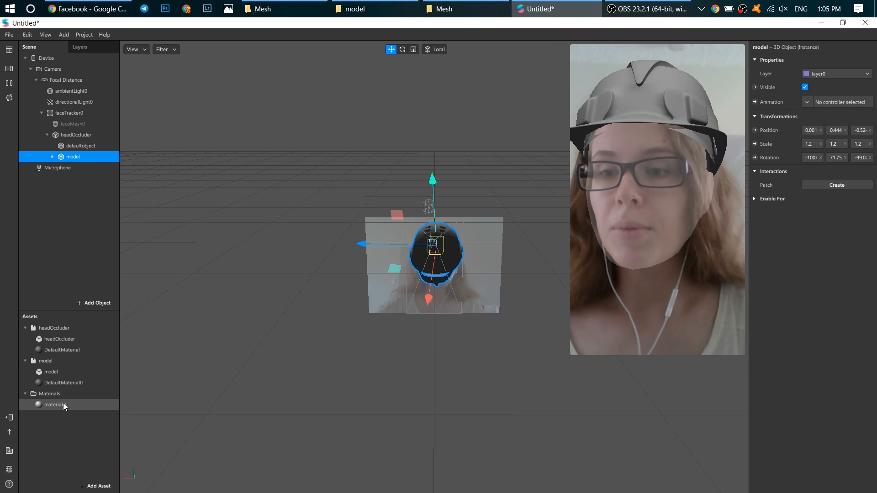
Step: Set the head occluder's material0 opacity to 0 in the Inspector
left_click(54, 404)
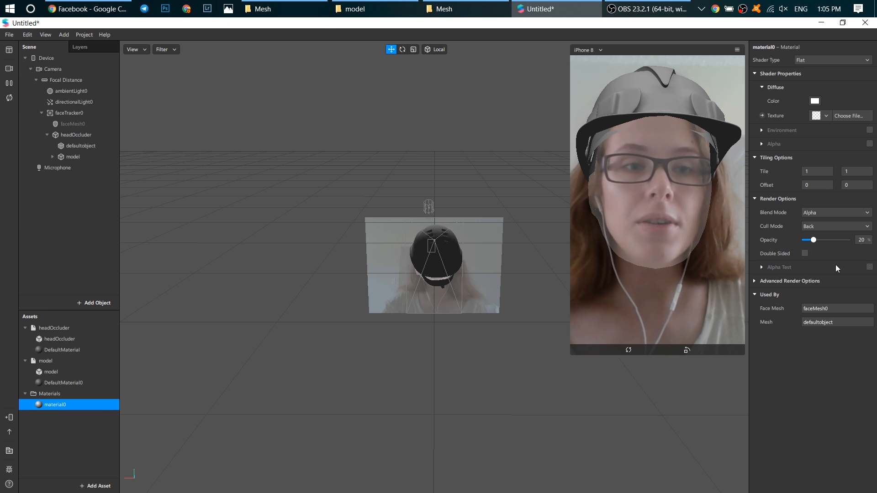
left_click_drag(812, 239, 804, 240)
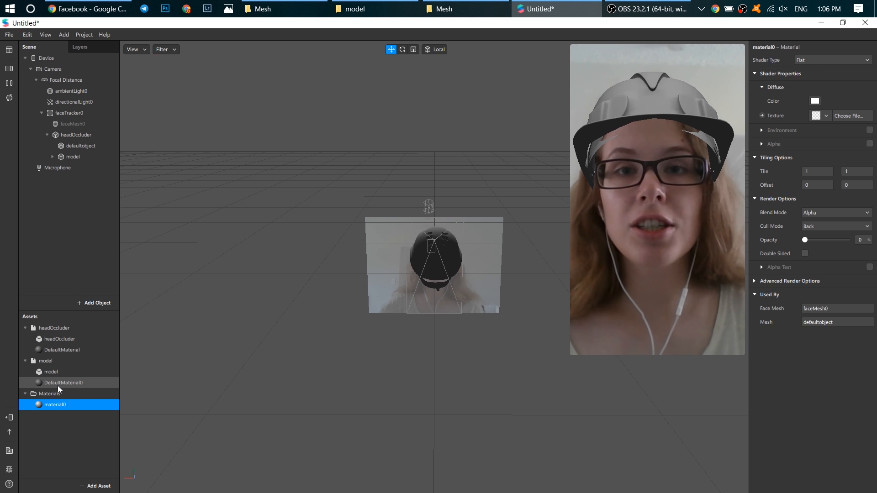
Step: Set DefaultMaterial0's diffuse colour to red from the basic colours
left_click(60, 383)
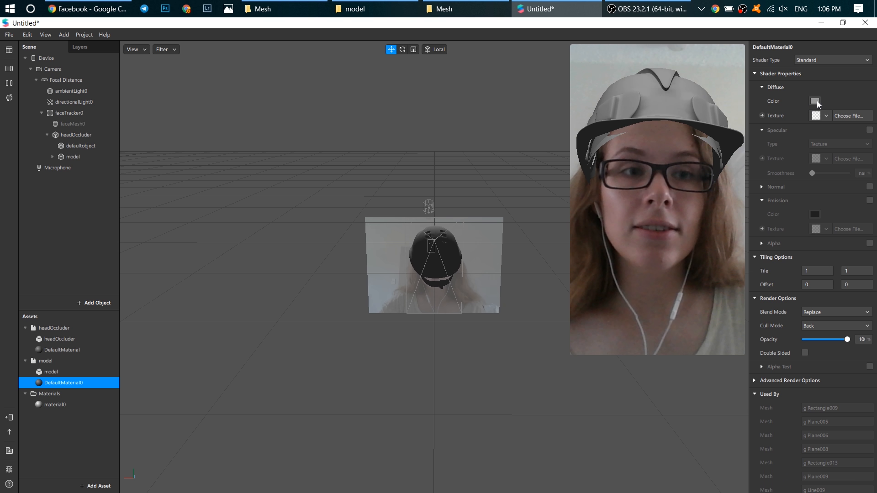
left_click(815, 101)
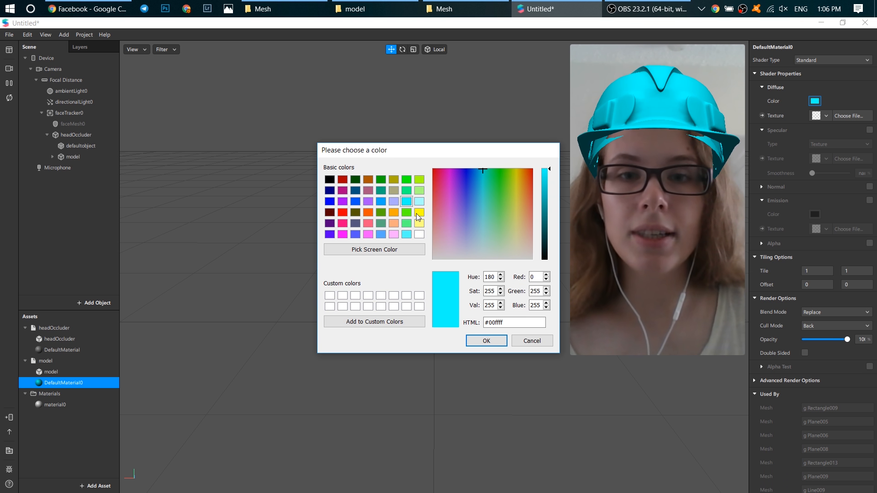
left_click(342, 212)
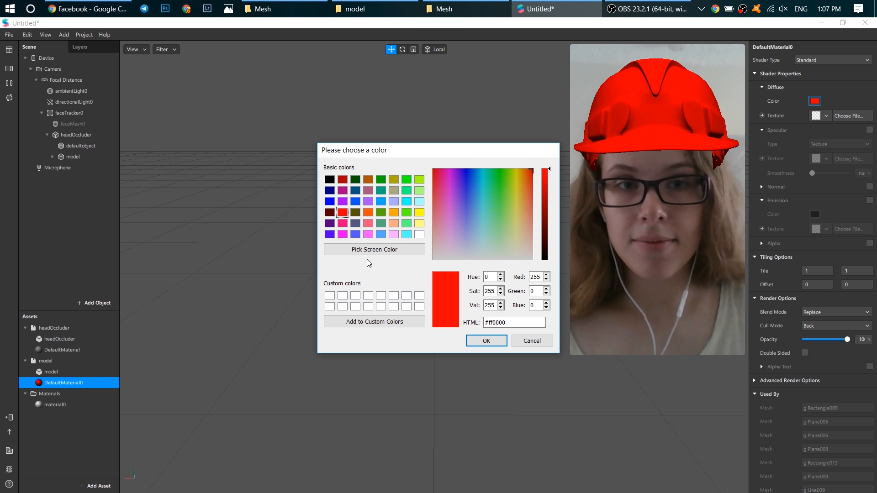
left_click(485, 341)
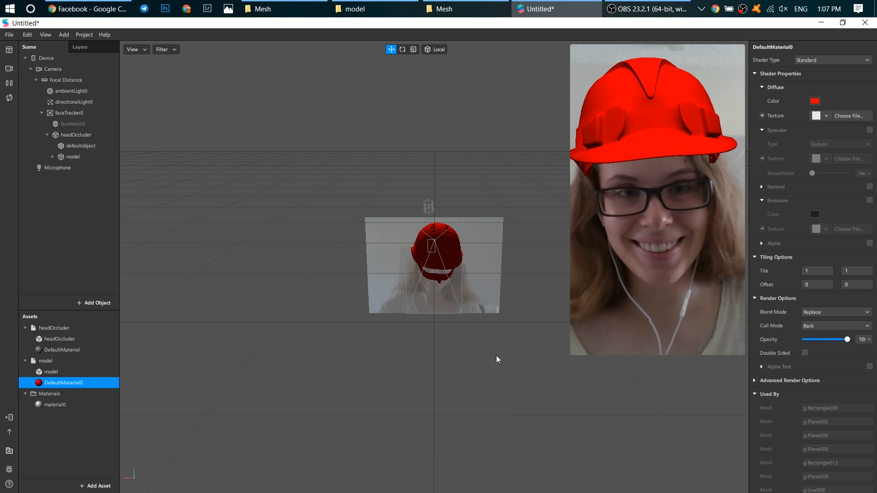